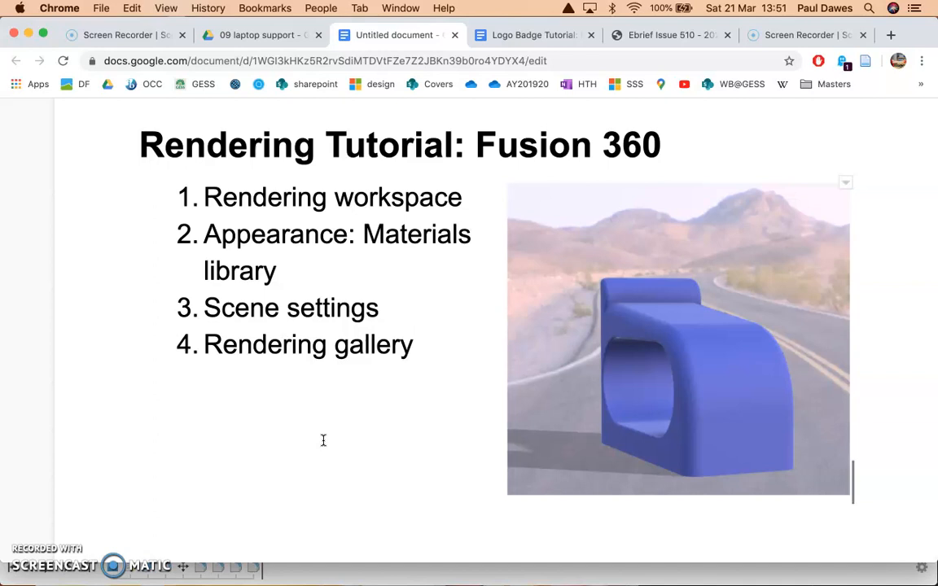
pyautogui.moveTo(639, 241)
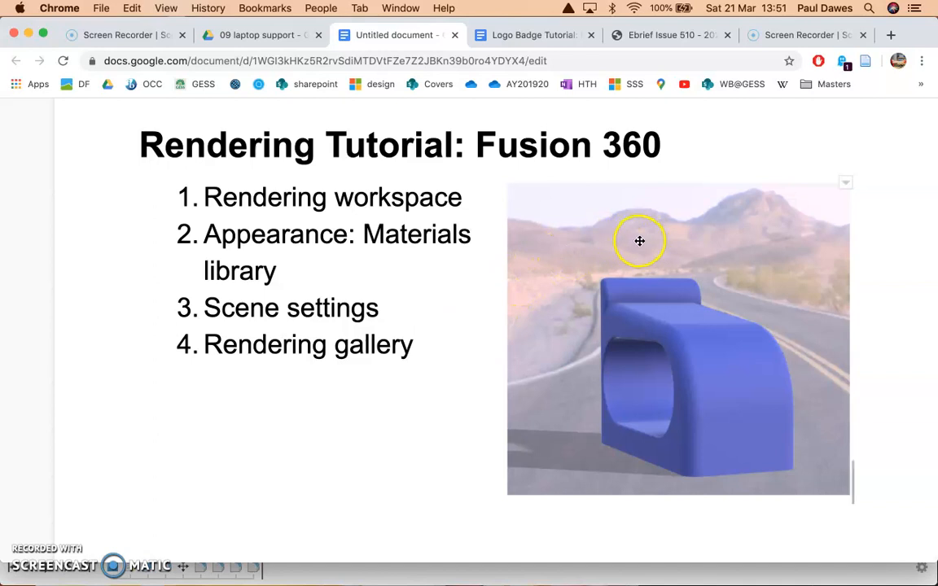
pyautogui.moveTo(608, 256)
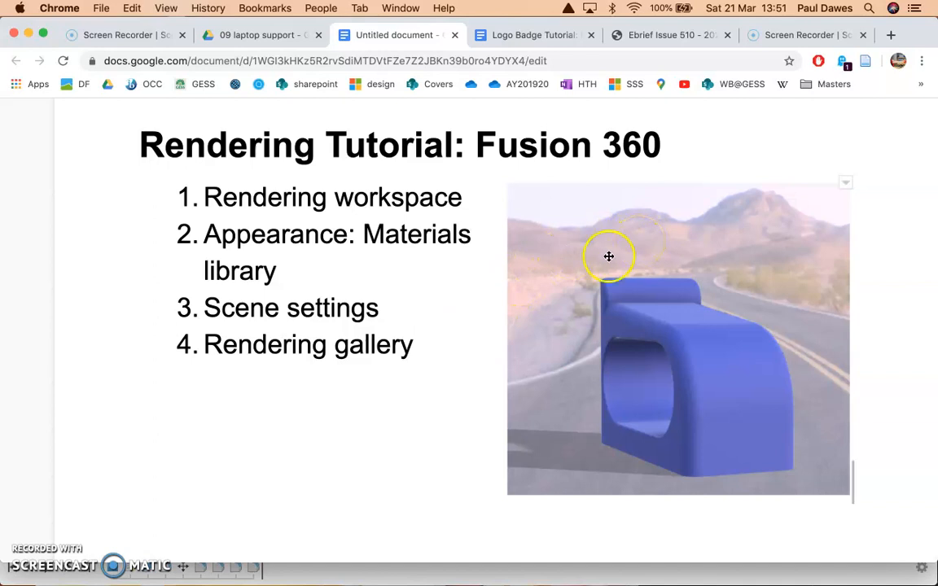
pyautogui.moveTo(894, 245)
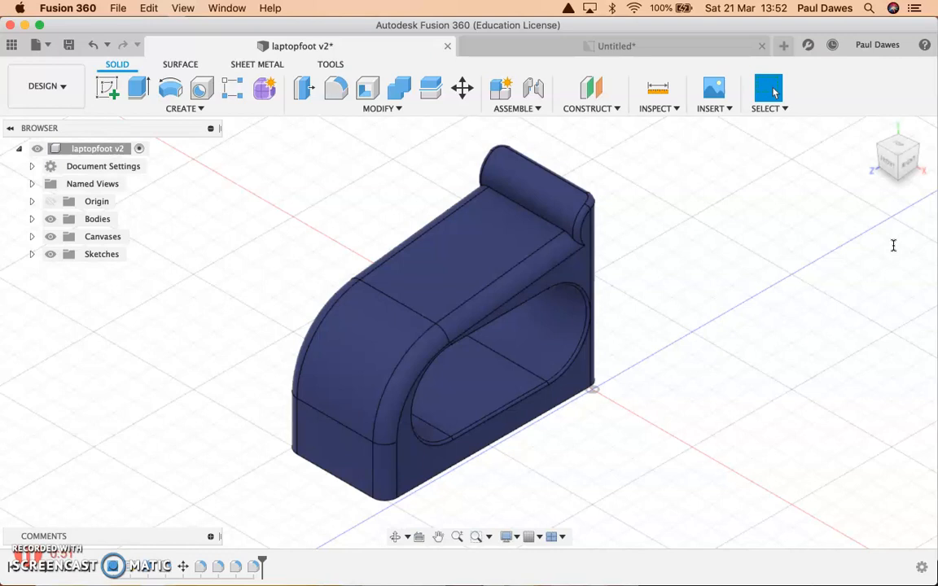
pyautogui.moveTo(46, 86)
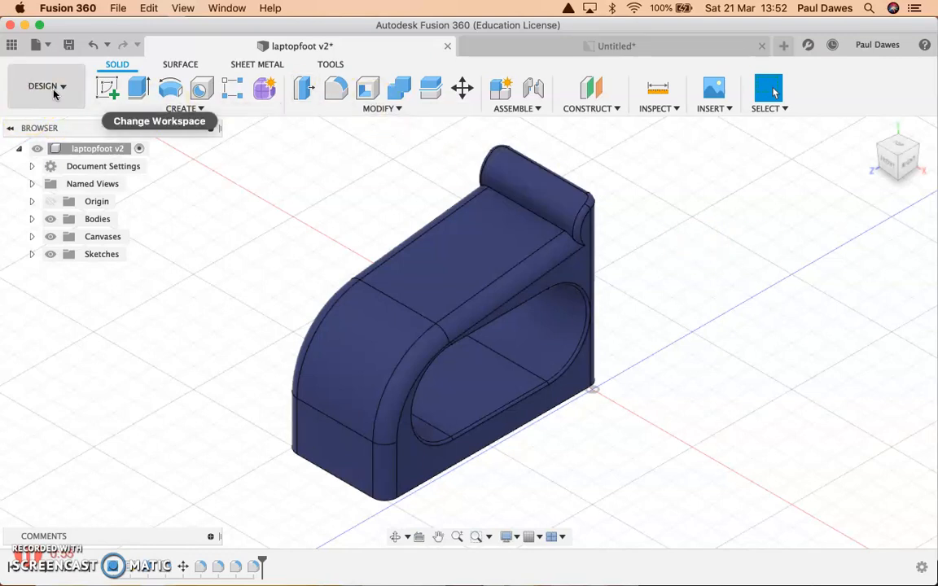
# Switch the laptopfoot v2 design from the Design workspace to the Render workspace.
pyautogui.click(42, 85)
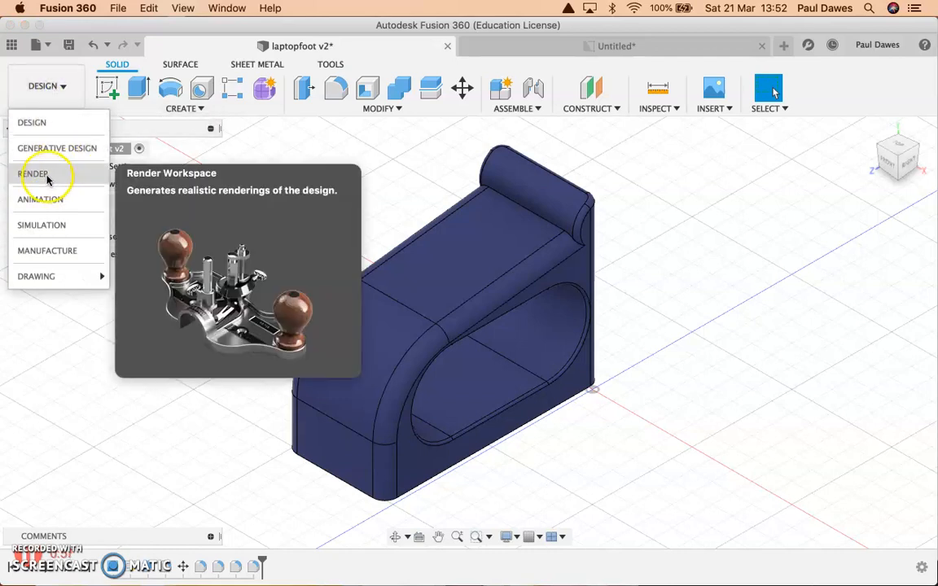
pyautogui.click(33, 174)
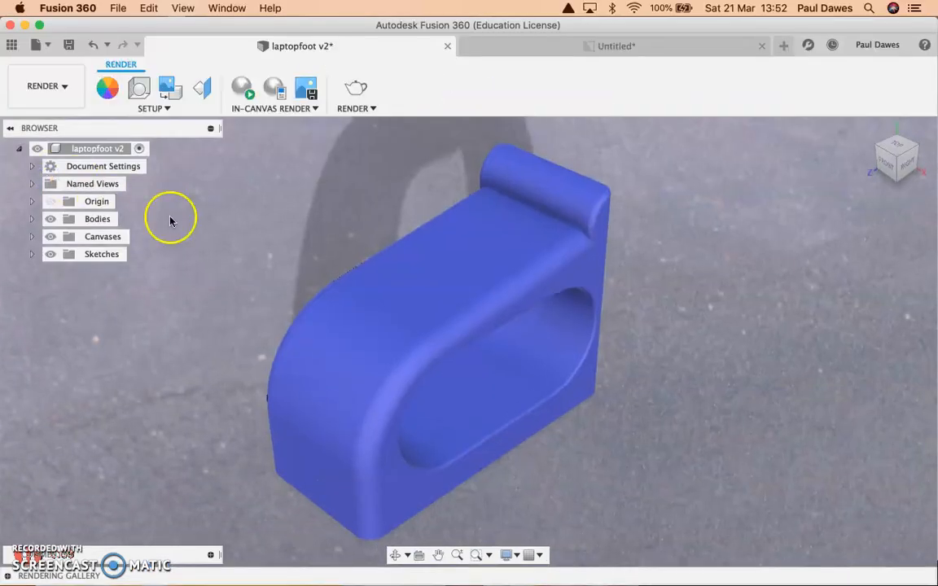
pyautogui.click(153, 107)
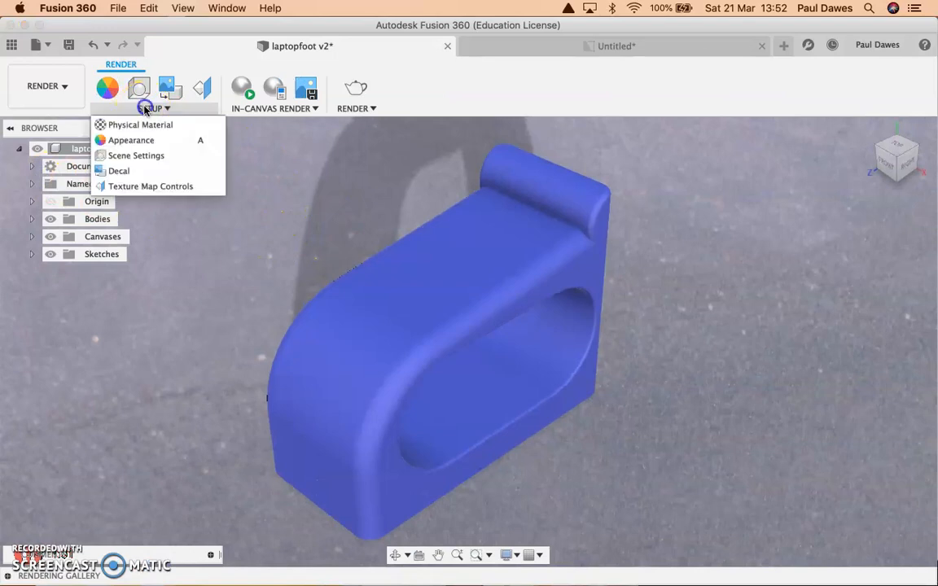
pyautogui.moveTo(130, 141)
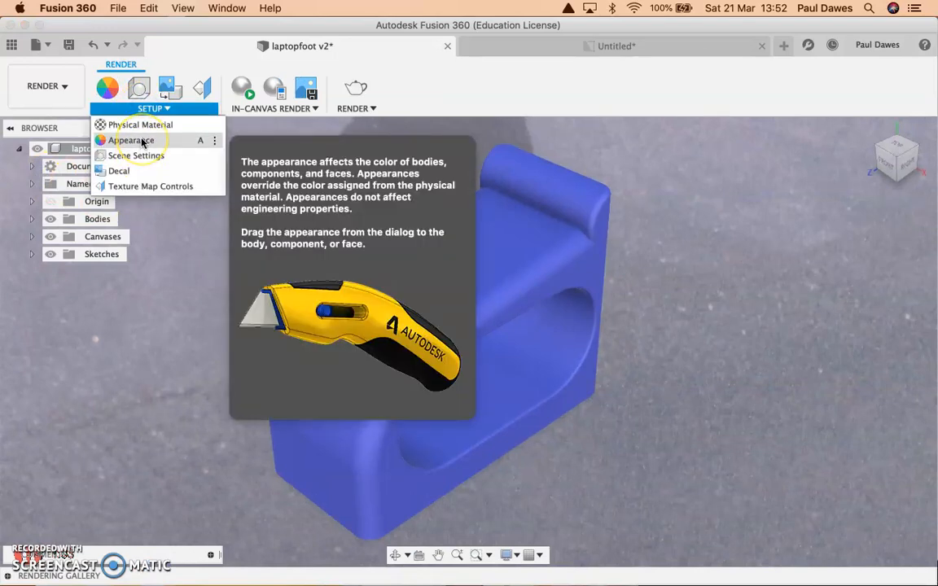
pyautogui.moveTo(136, 155)
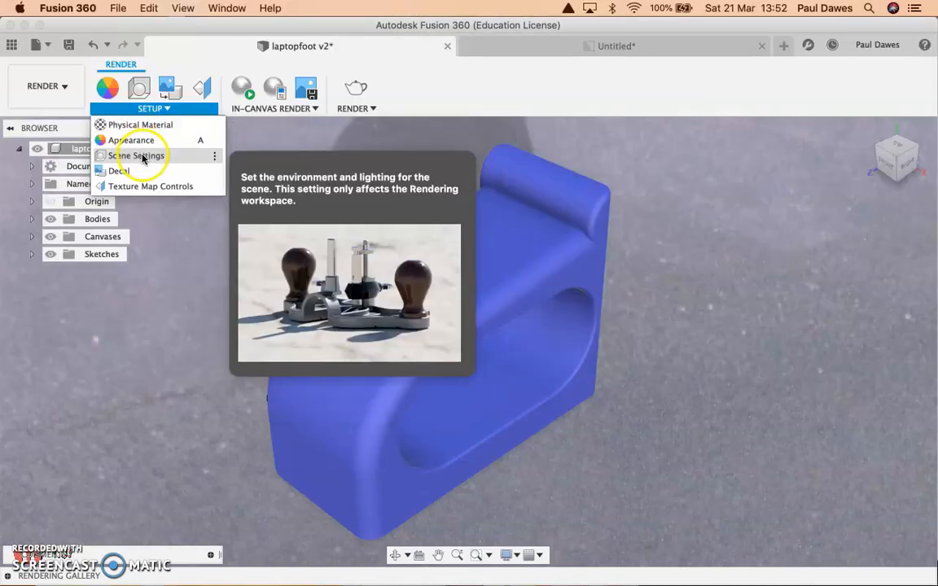
pyautogui.moveTo(119, 171)
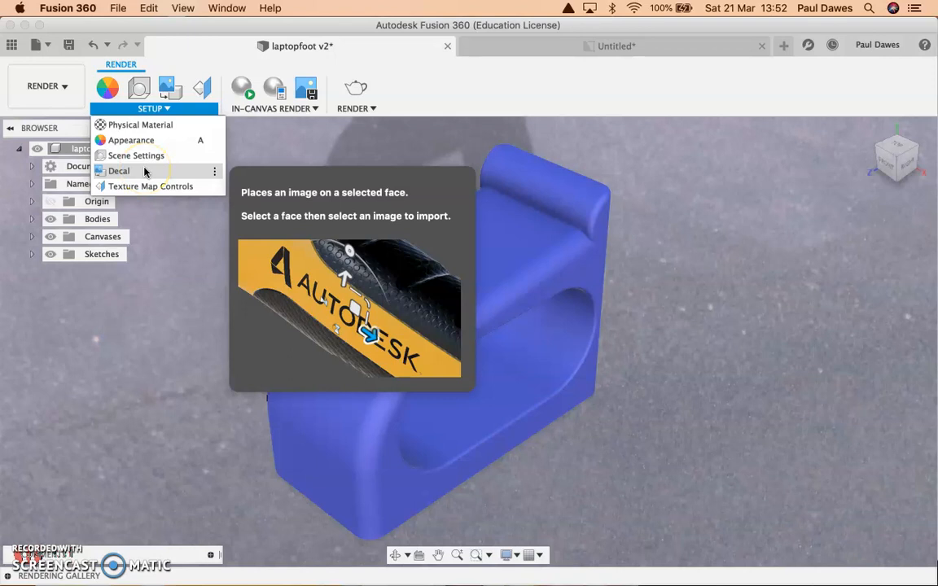
pyautogui.moveTo(136, 155)
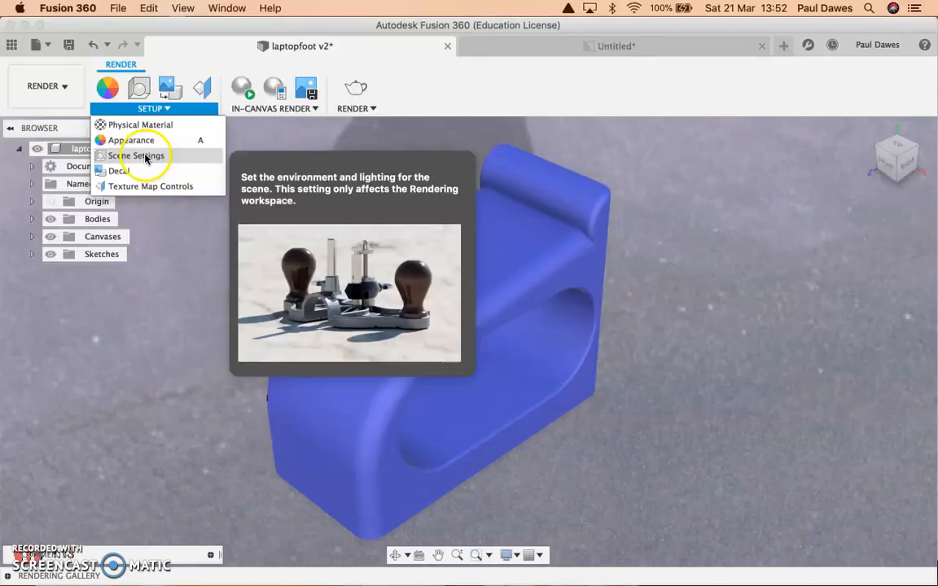
pyautogui.moveTo(130, 140)
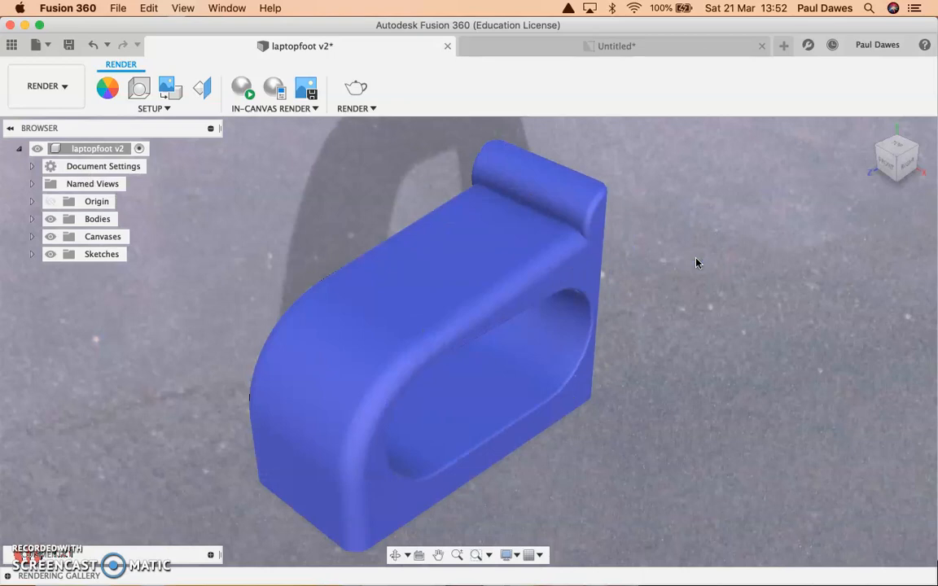
# Apply the Warm Light environment from the Environment Library to the laptop foot scene.
pyautogui.moveTo(696, 263); pyautogui.dragTo(637, 268)
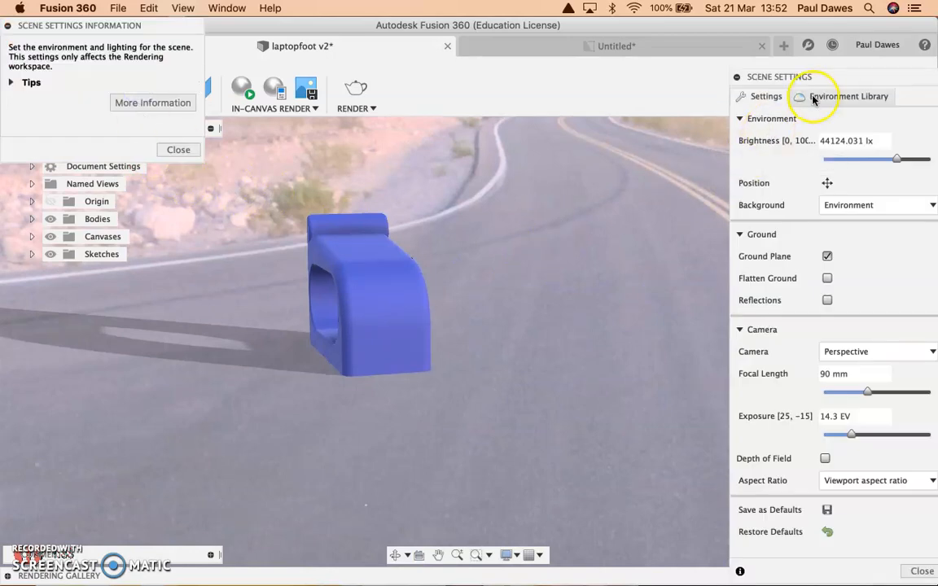
pyautogui.click(849, 96)
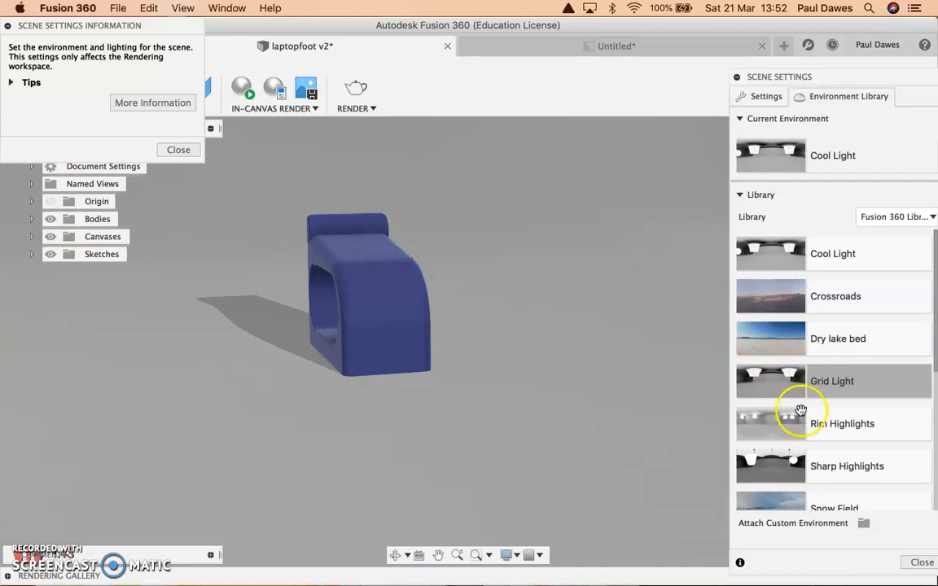
pyautogui.scroll(-3)
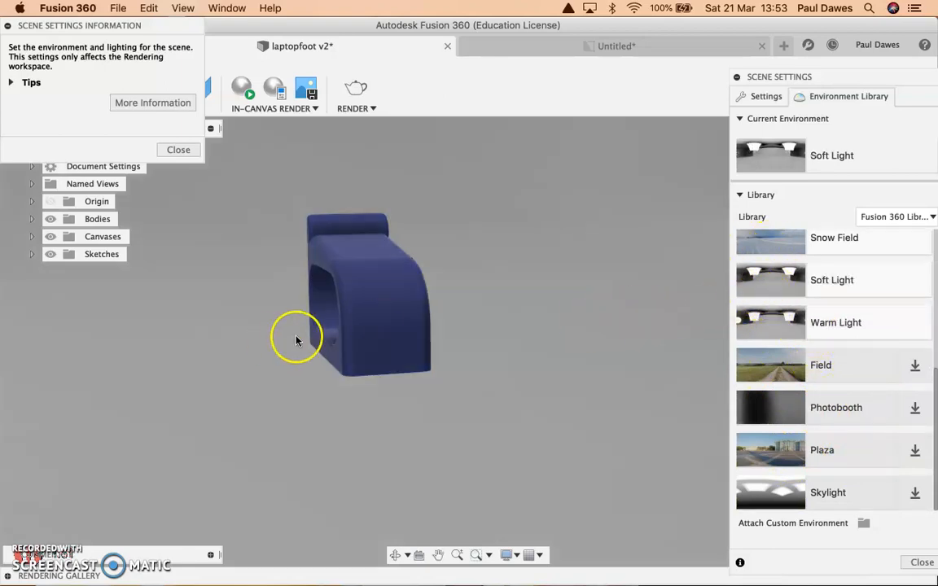
pyautogui.moveTo(297, 341); pyautogui.dragTo(308, 362)
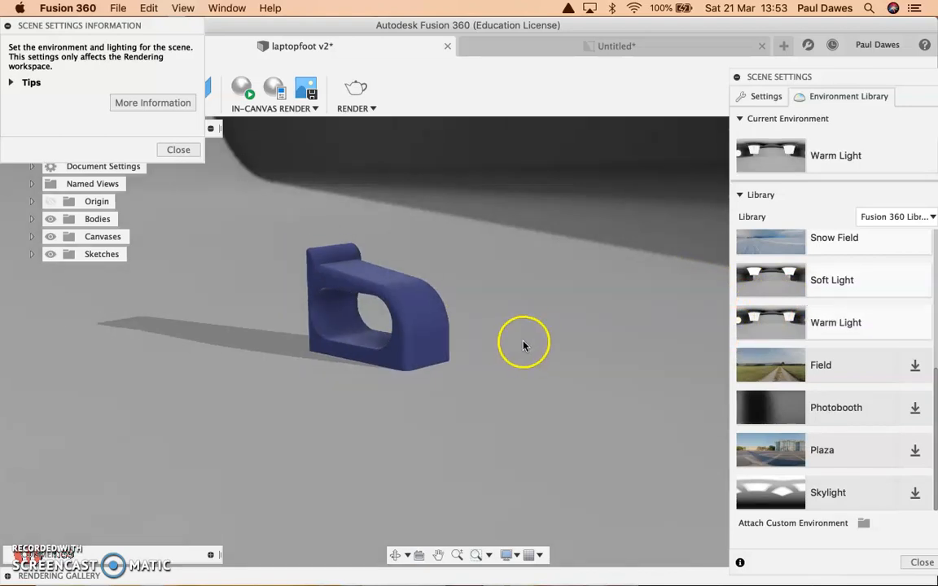
# Orbit to view the model's rounded front corner and dismiss the scene settings info panel.
pyautogui.moveTo(524, 345); pyautogui.dragTo(434, 324)
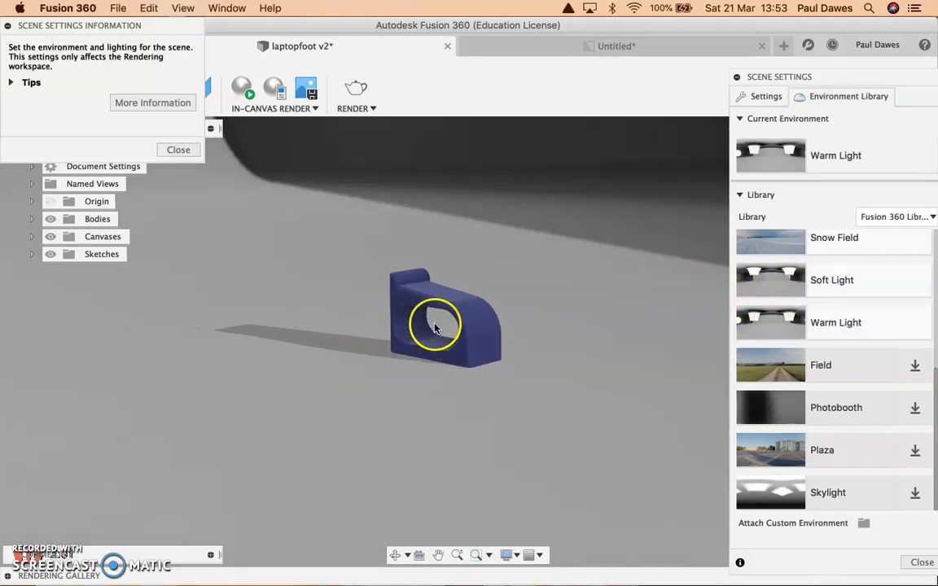
pyautogui.moveTo(436, 326); pyautogui.dragTo(333, 308)
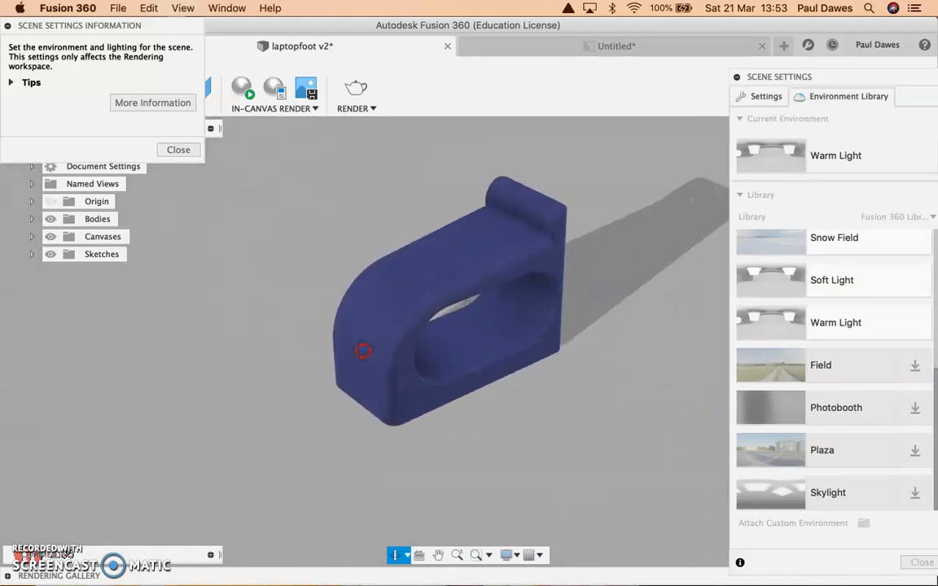
pyautogui.click(178, 150)
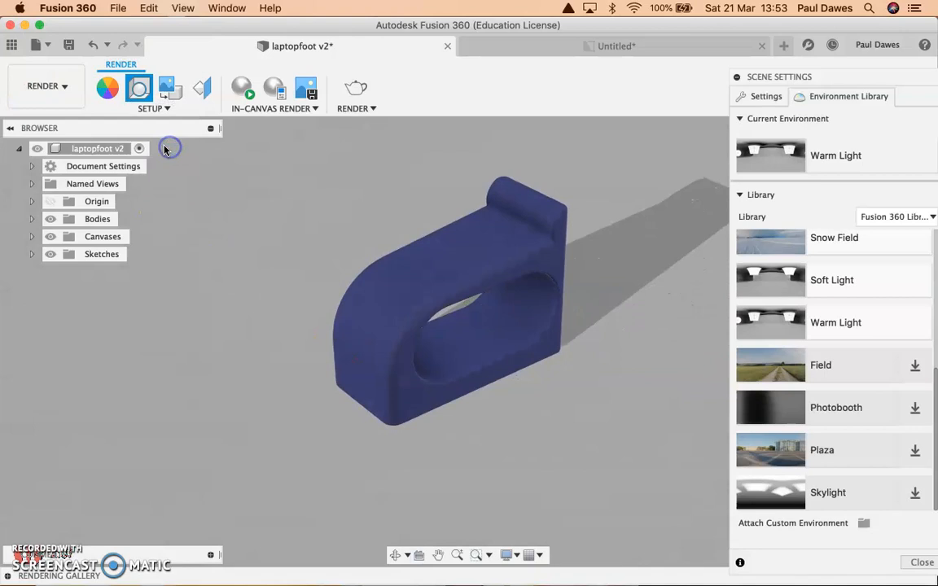
pyautogui.moveTo(108, 88)
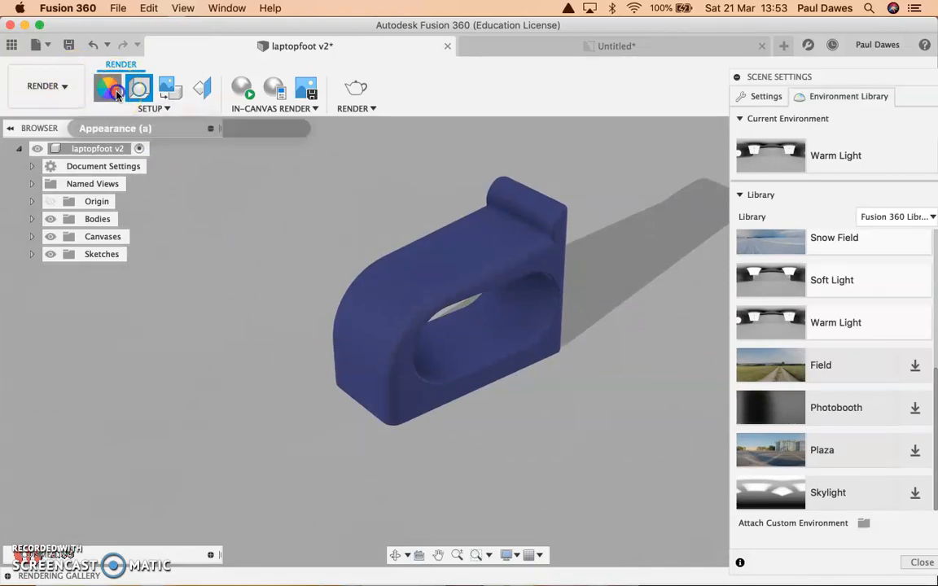
# Apply the Bamboo Light - Semigloss wood appearance to the laptop foot body.
pyautogui.click(109, 89)
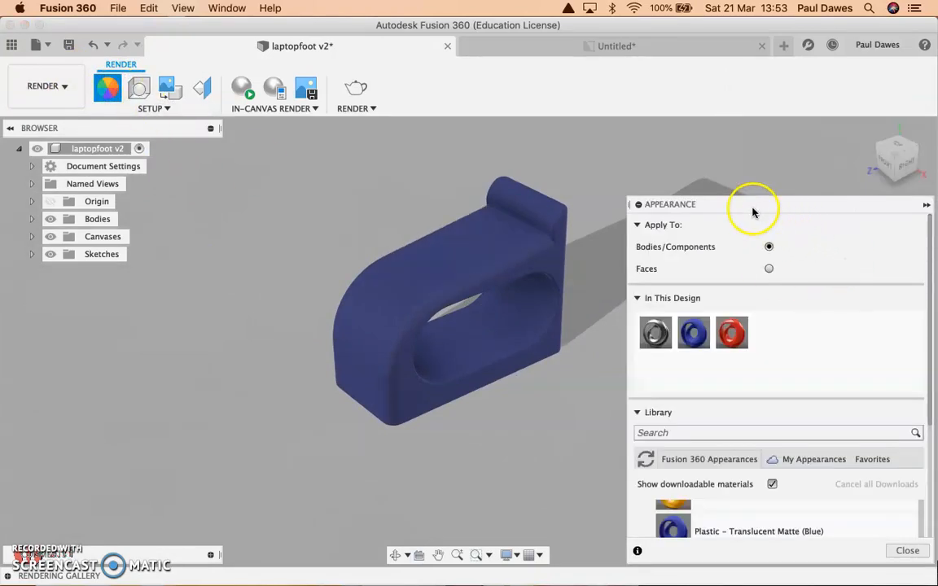
pyautogui.moveTo(698, 422)
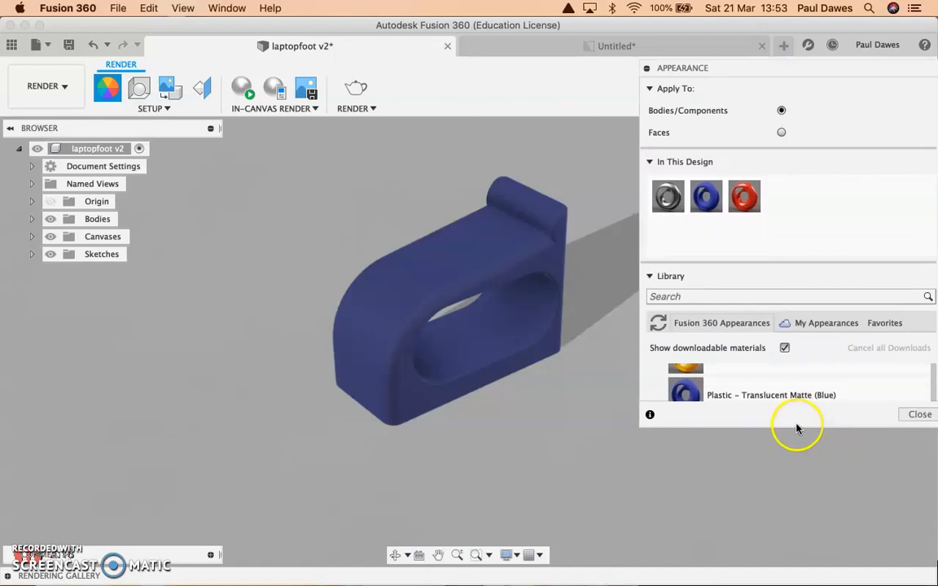
pyautogui.moveTo(786, 374)
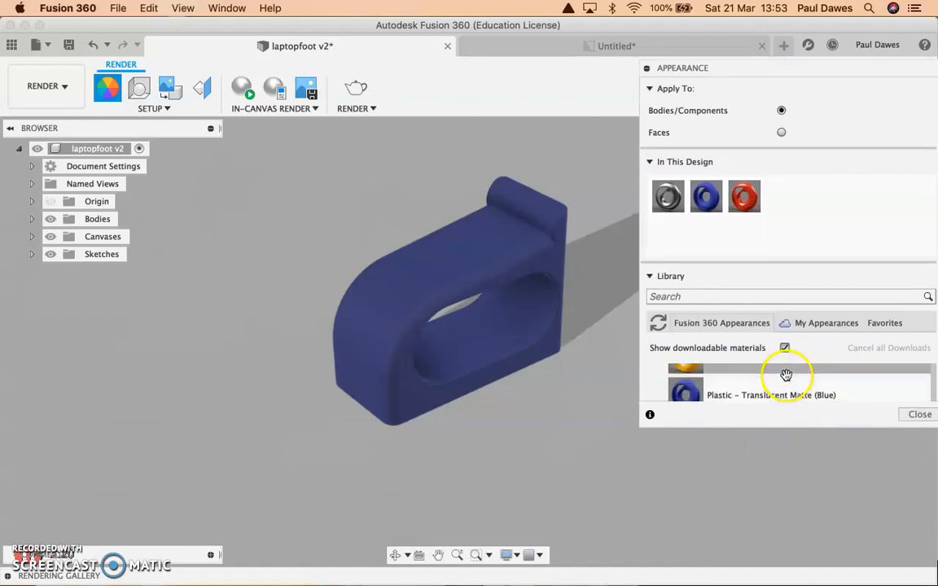
pyautogui.moveTo(786, 338)
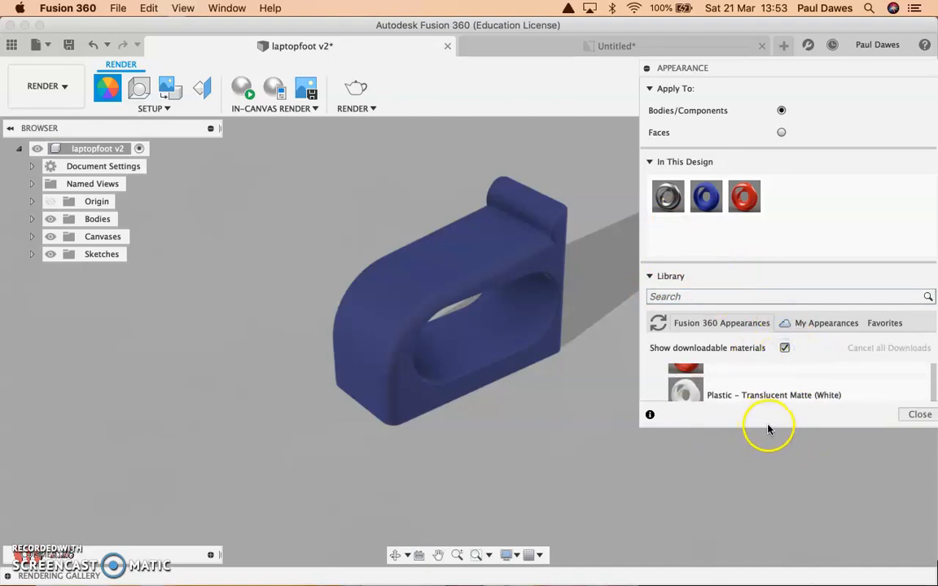
pyautogui.moveTo(659, 171)
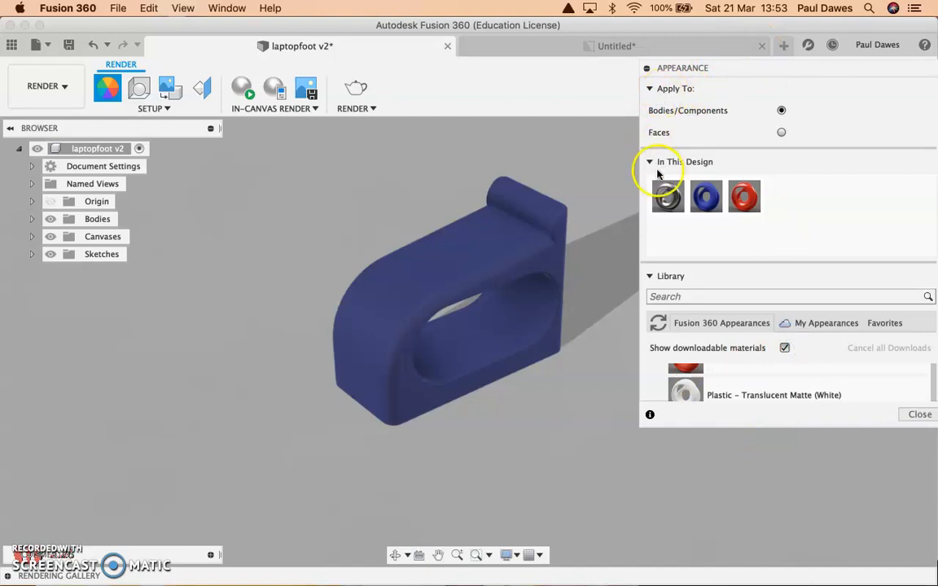
pyautogui.click(649, 161)
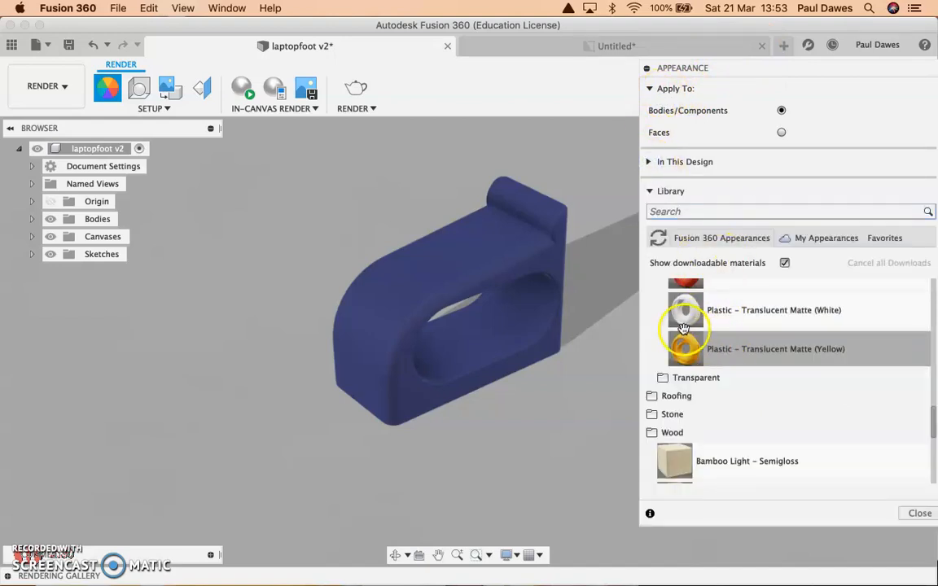
pyautogui.moveTo(677, 462)
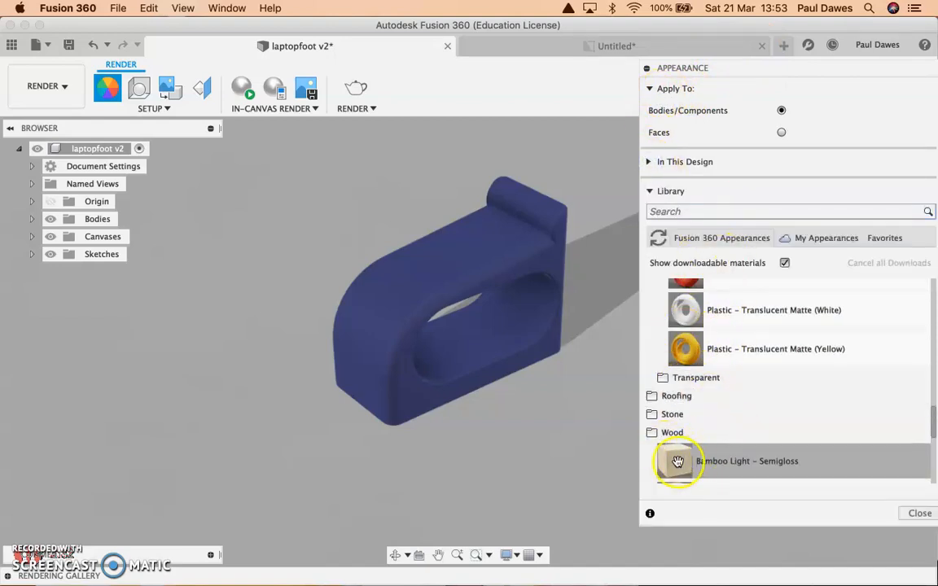
pyautogui.moveTo(677, 461); pyautogui.dragTo(521, 343)
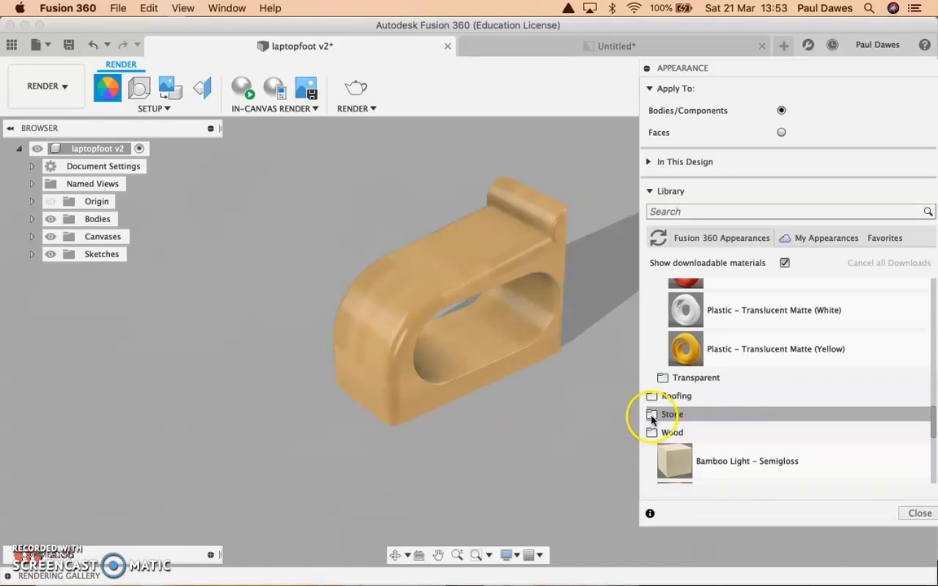
# Try the black and white granite from the Stone category before settling on wood.
pyautogui.click(672, 414)
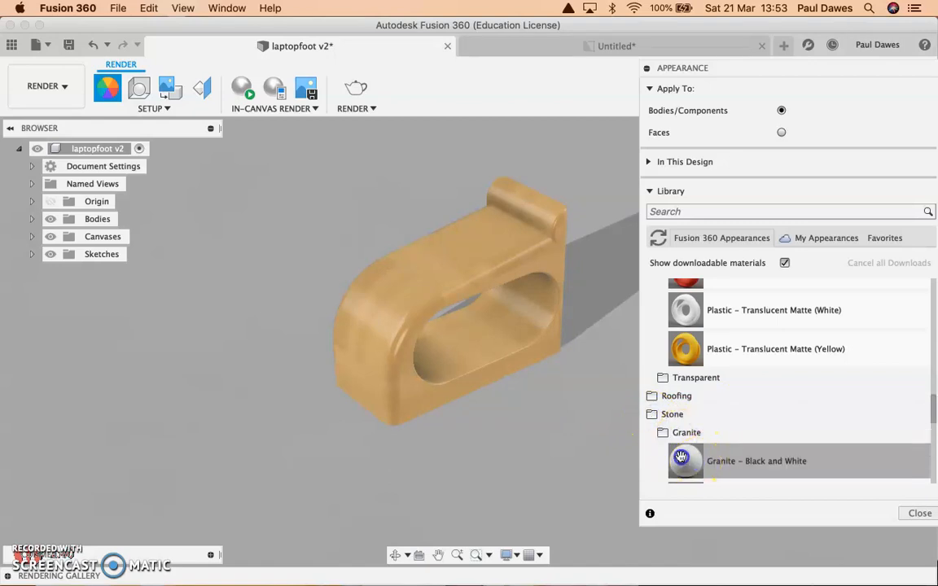
pyautogui.doubleClick(685, 461)
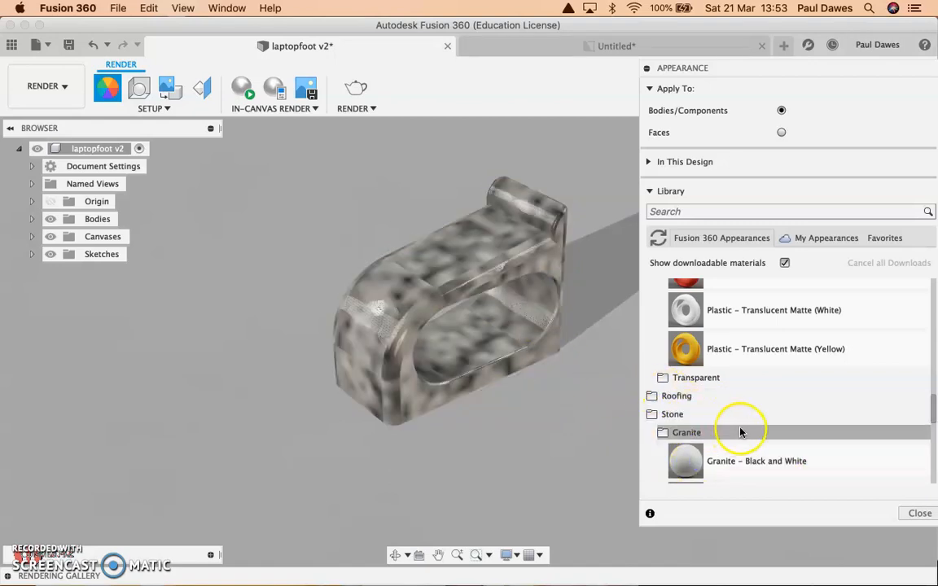
pyautogui.scroll(-3)
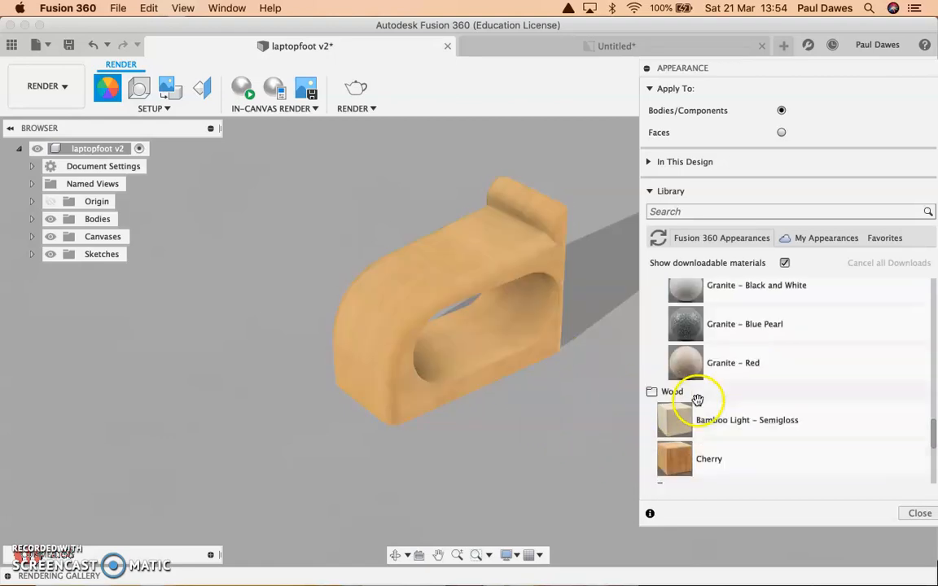
pyautogui.scroll(-3)
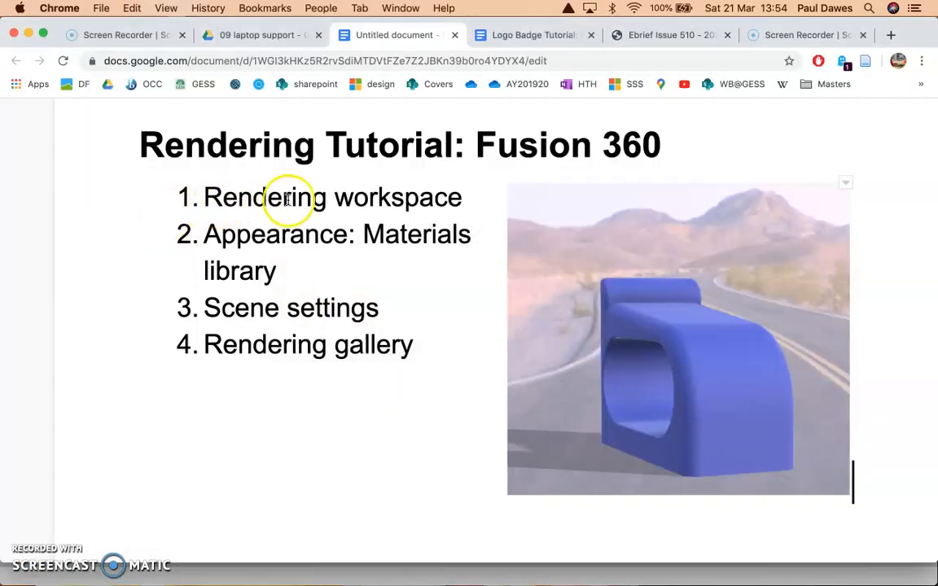
pyautogui.moveTo(272, 259)
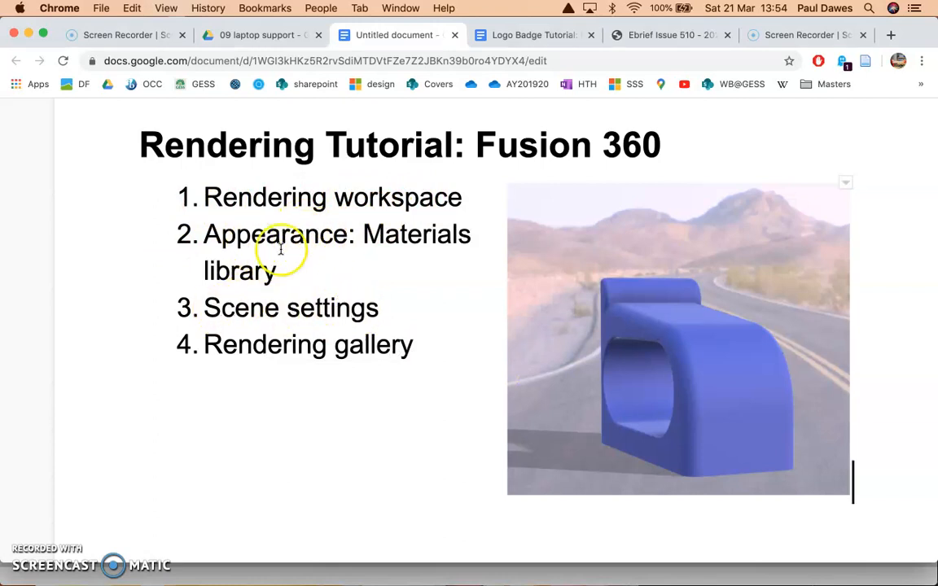
pyautogui.moveTo(294, 335)
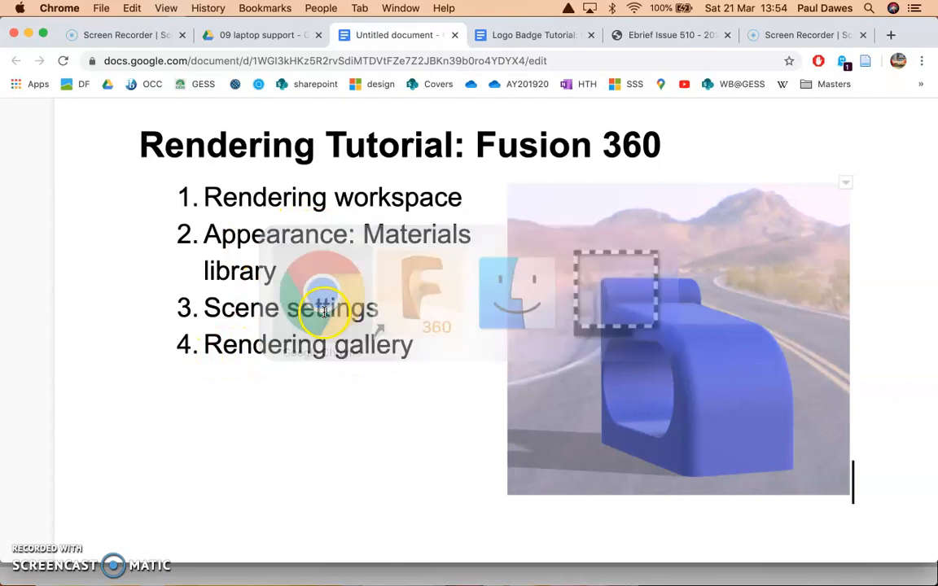
# Return to Fusion 360 and start an In-canvas Render of the wooden laptop foot.
pyautogui.click(419, 292)
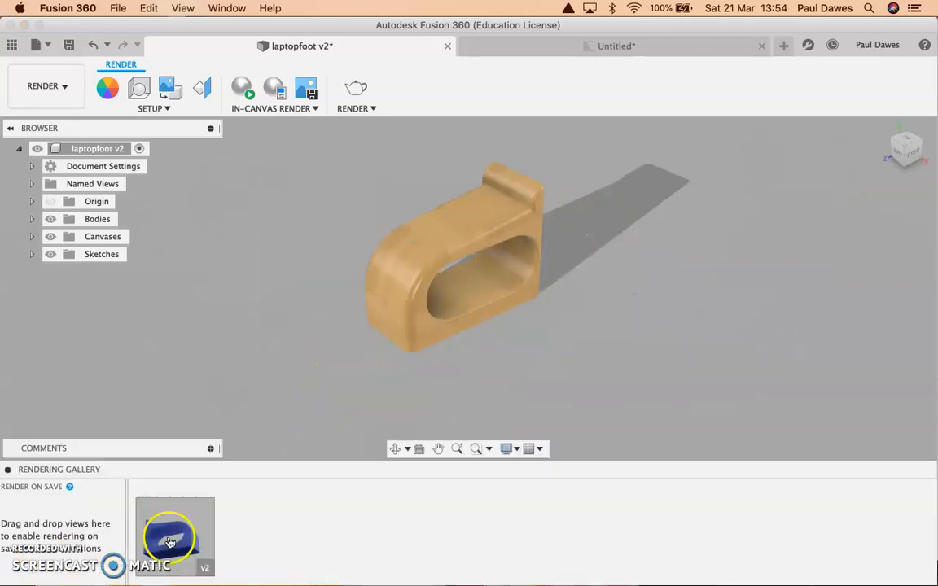
pyautogui.moveTo(200, 554)
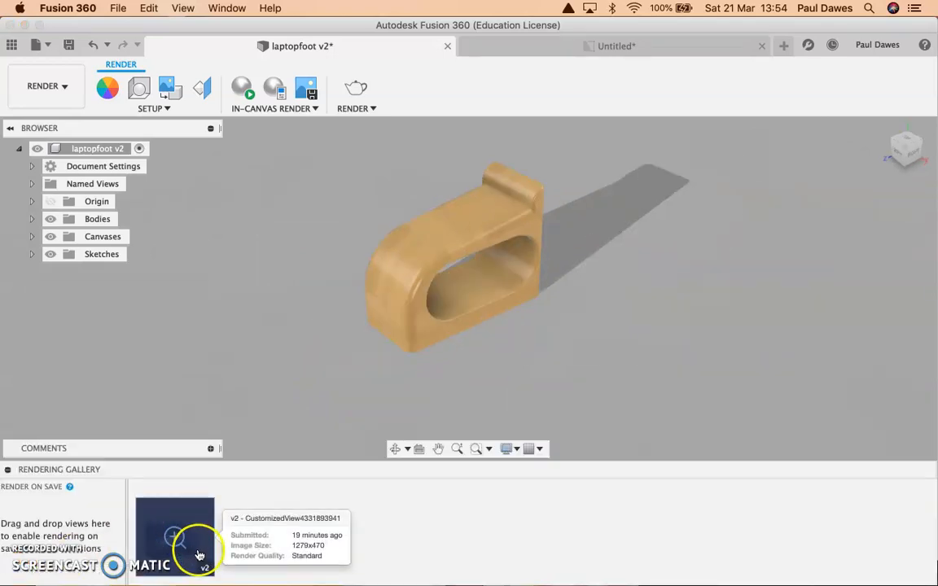
pyautogui.moveTo(308, 147)
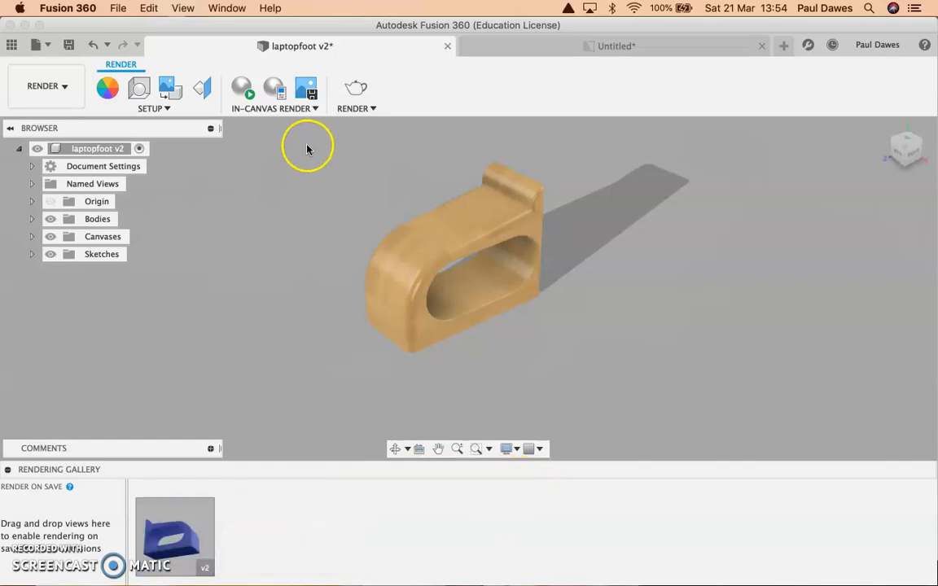
pyautogui.click(274, 109)
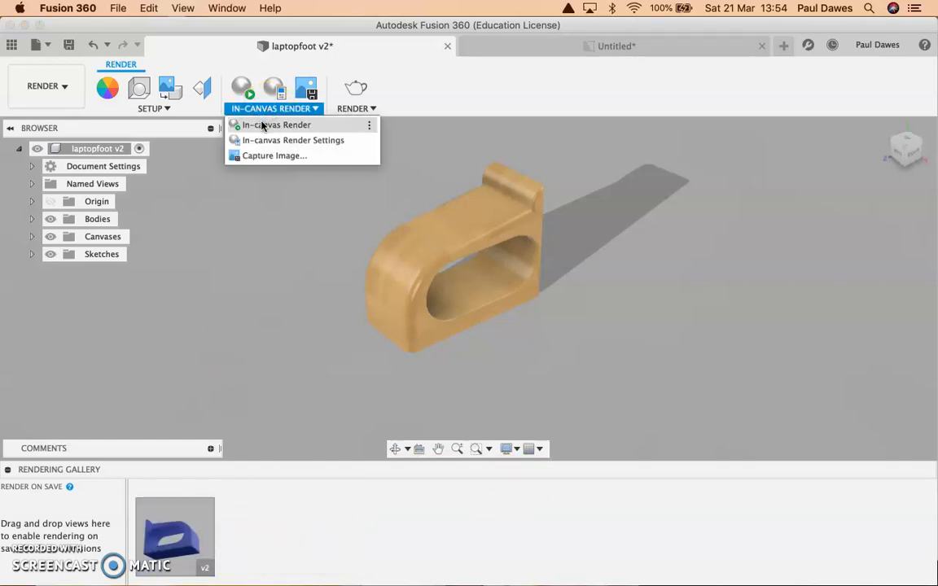
pyautogui.click(276, 124)
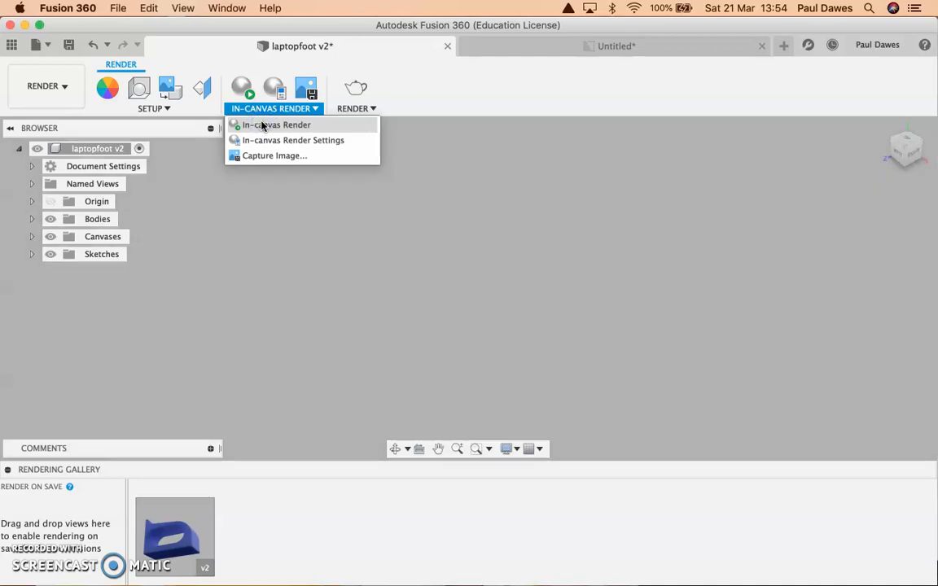
pyautogui.click(276, 124)
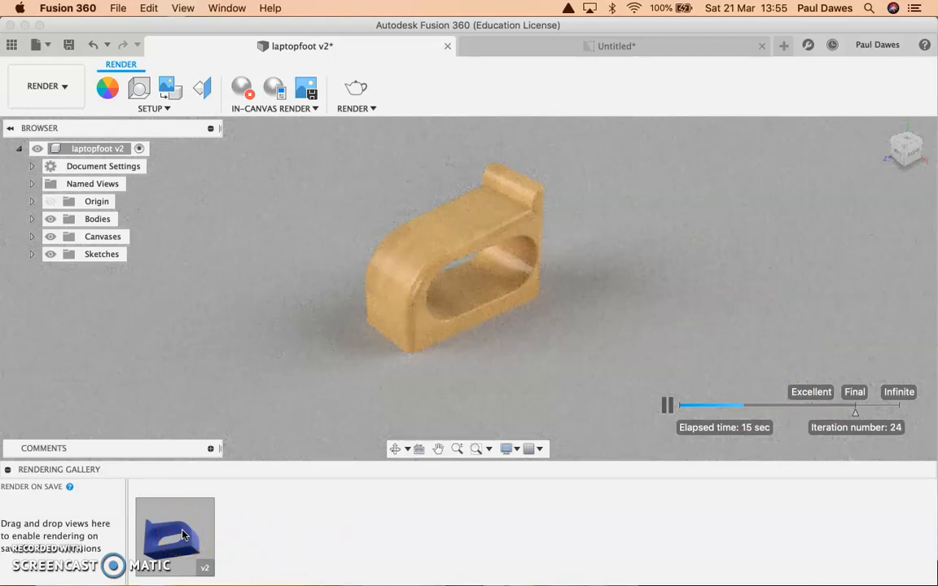
pyautogui.moveTo(755, 417)
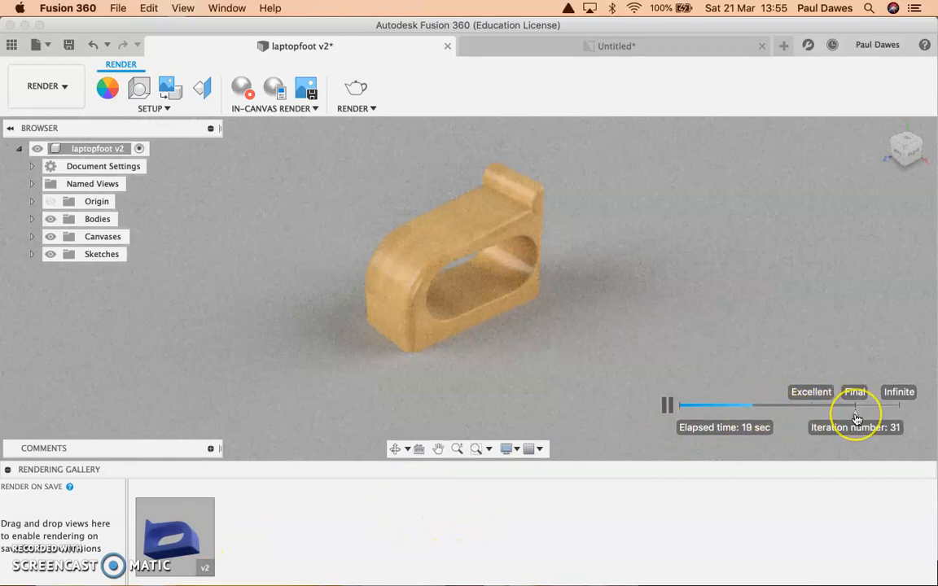
pyautogui.moveTo(517, 380)
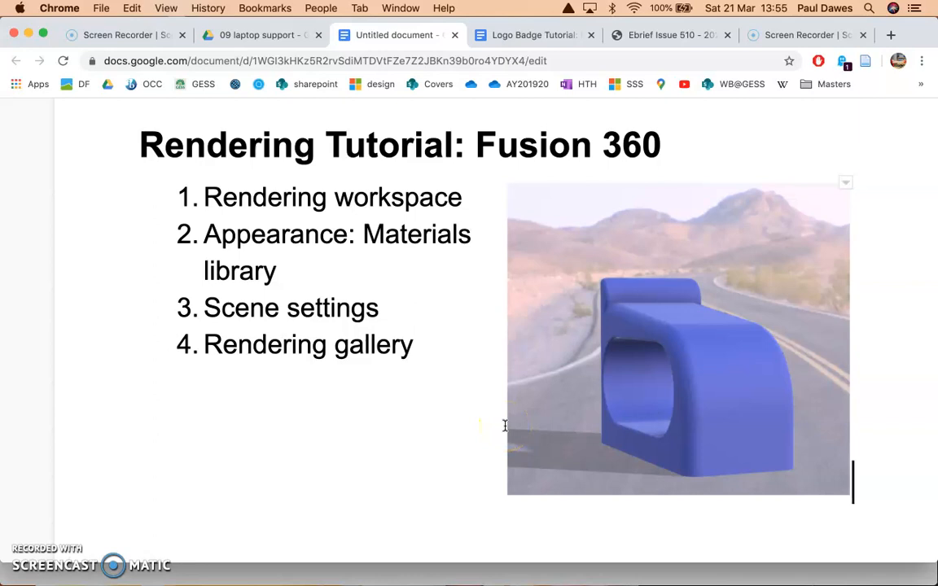
pyautogui.moveTo(498, 422)
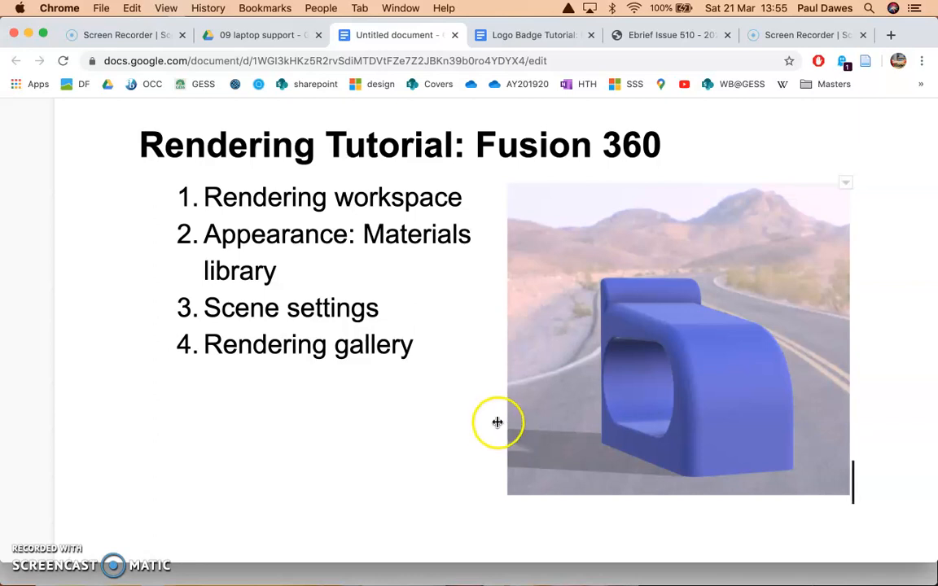
pyautogui.moveTo(475, 429)
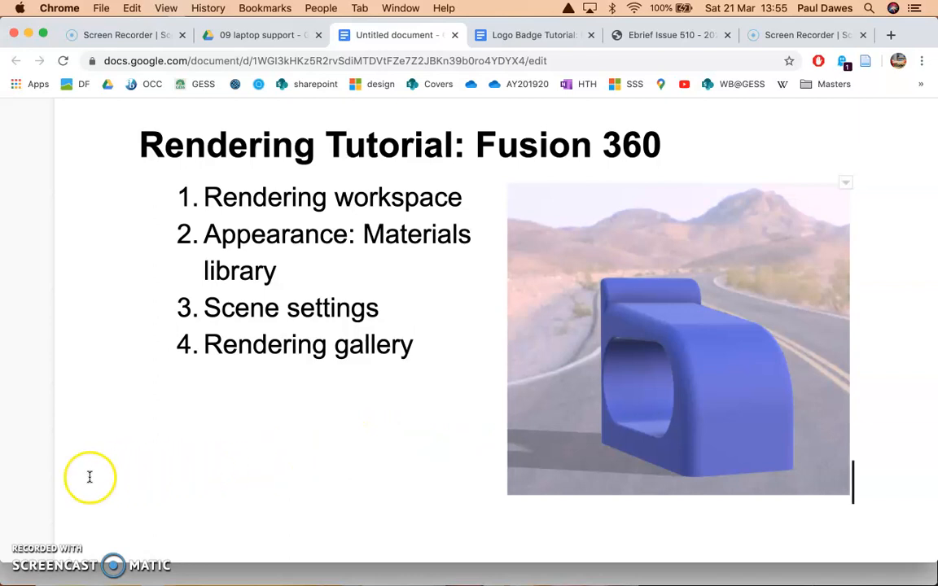
pyautogui.moveTo(30, 555)
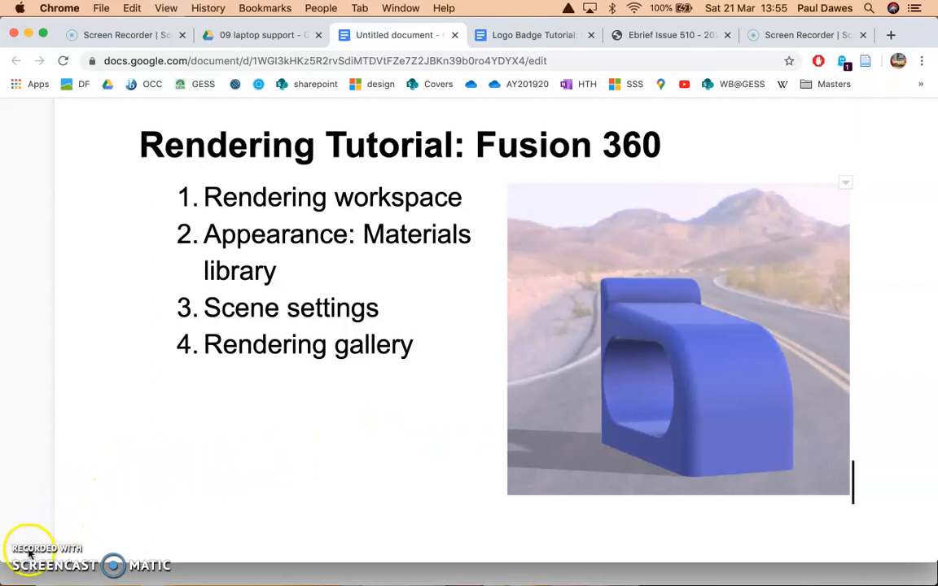